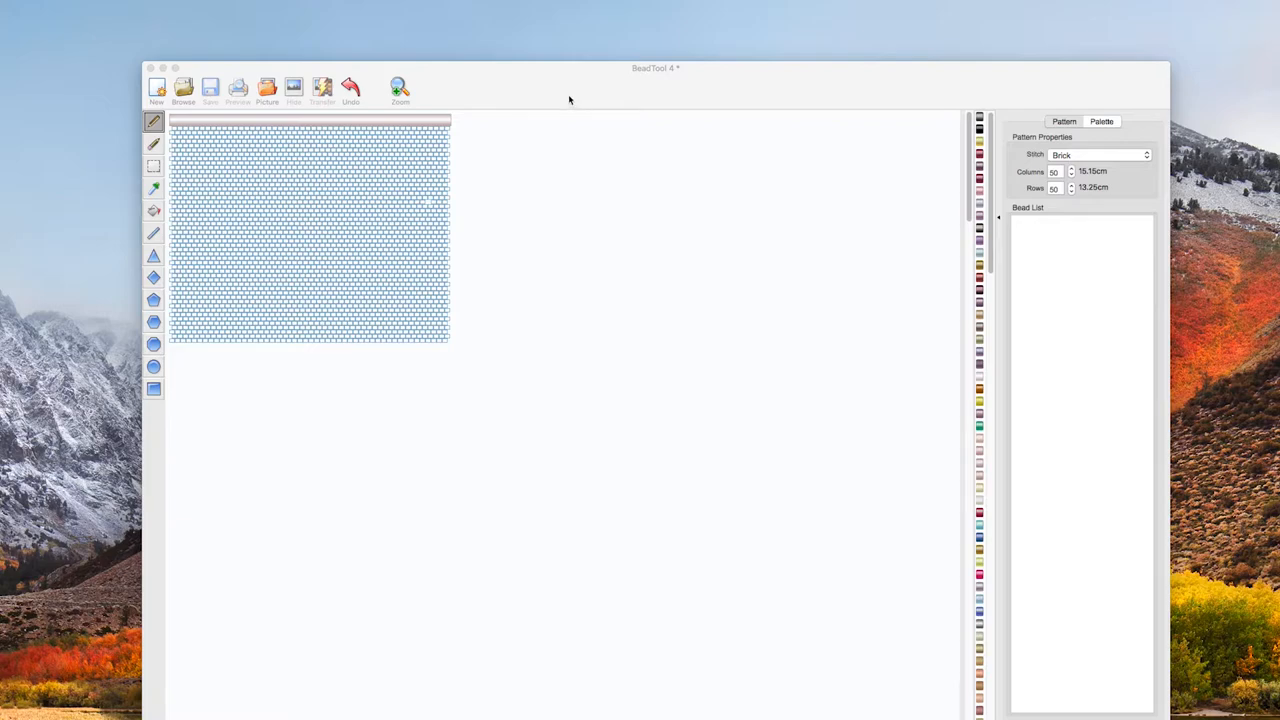
pyautogui.moveTo(556, 91)
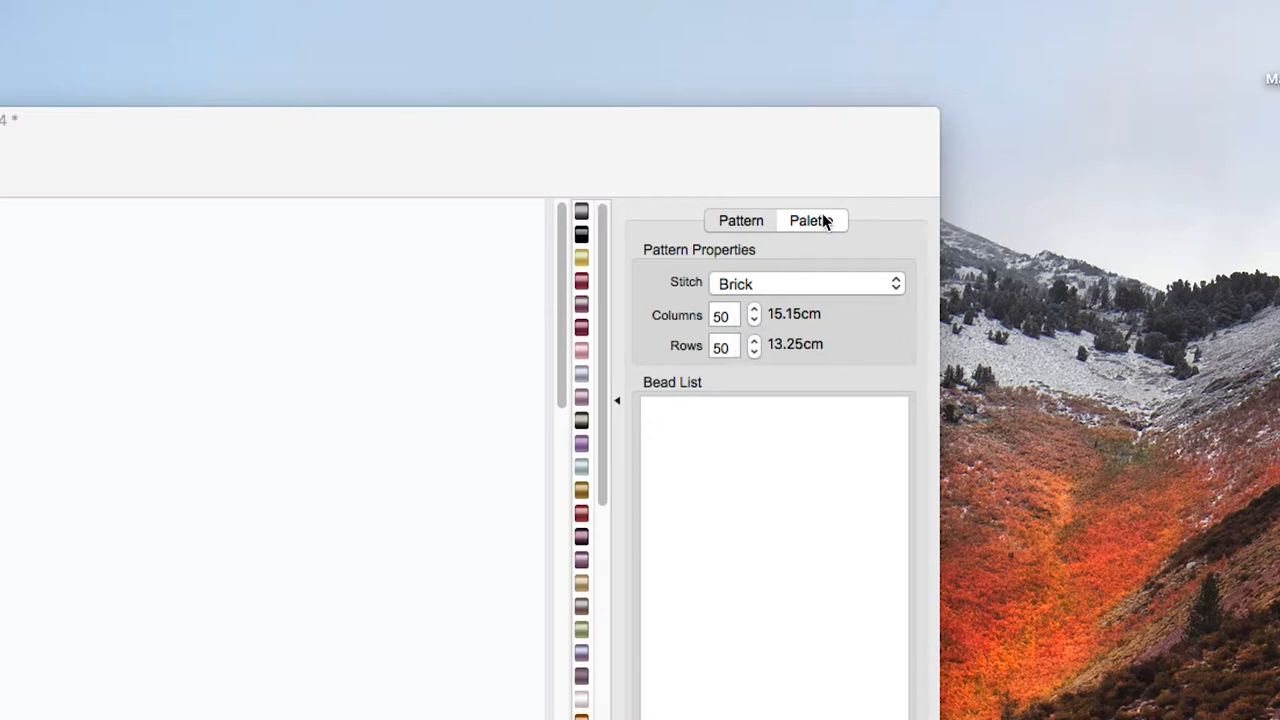
# Step: Load 'The blue flower painted.jpg' as a tracing picture behind the 50 × 50 brick-stitch grid
pyautogui.click(811, 220)
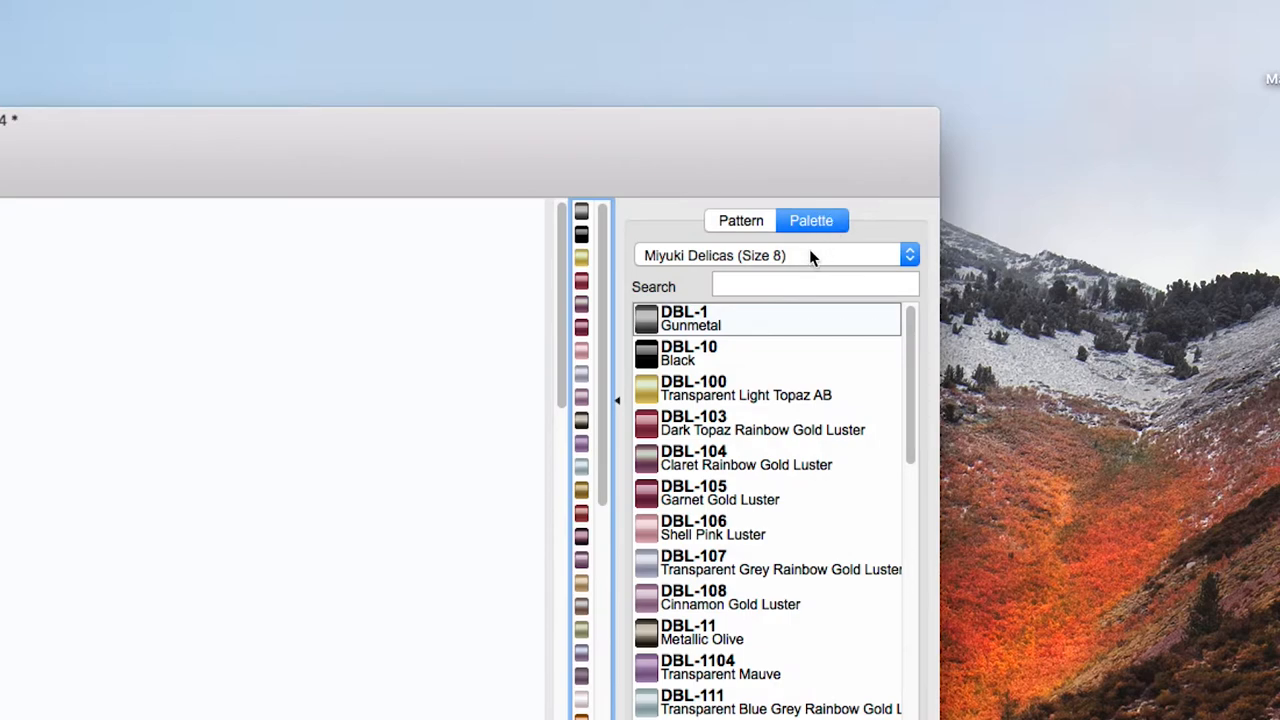
pyautogui.moveTo(740, 221)
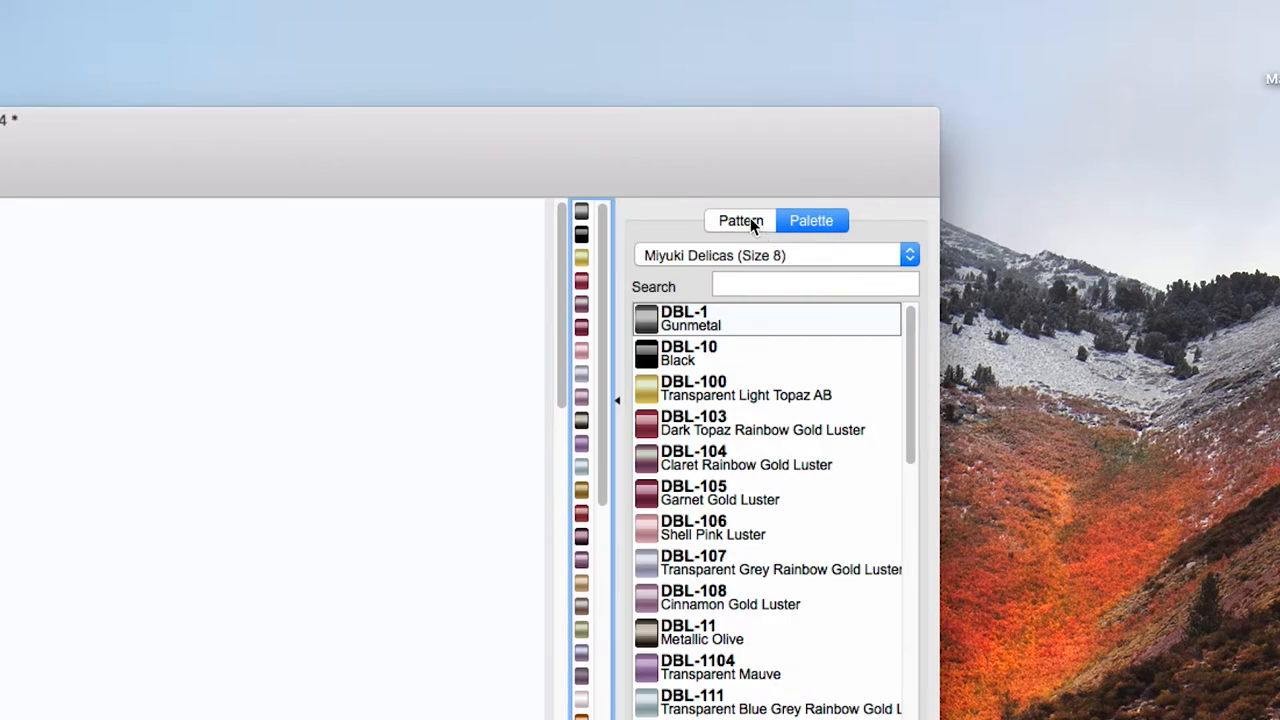
pyautogui.click(740, 221)
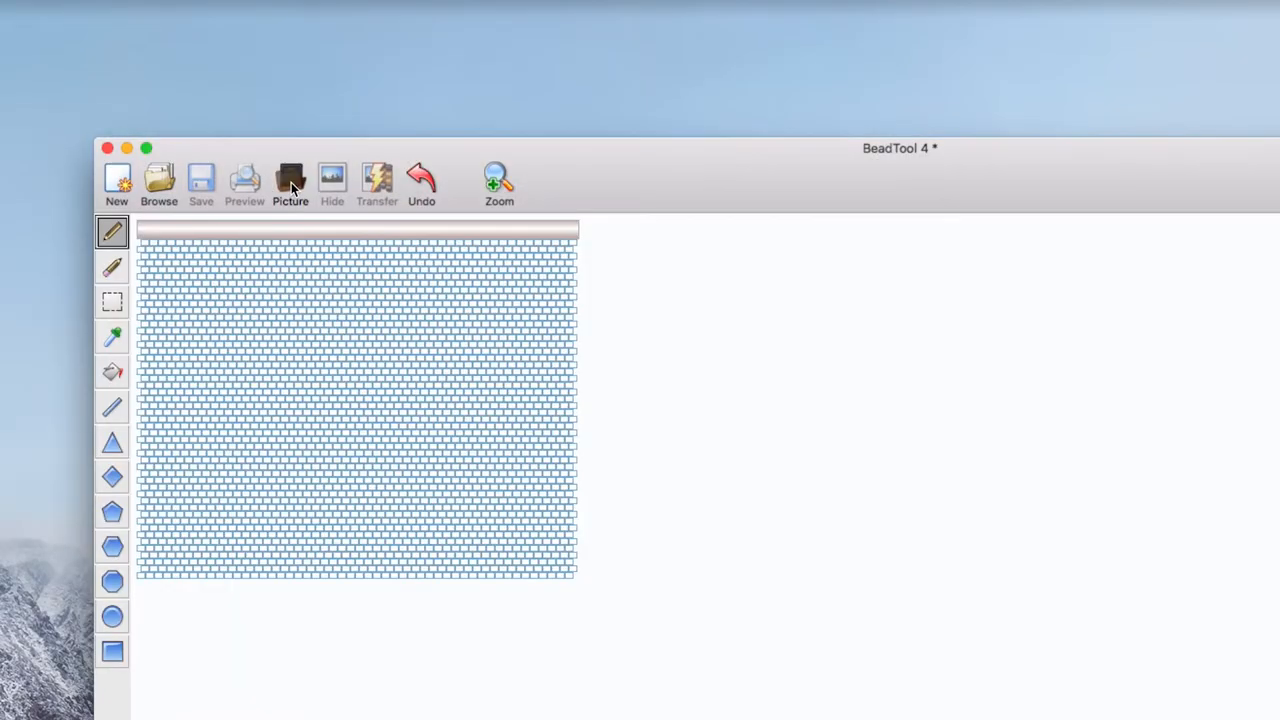
pyautogui.click(290, 178)
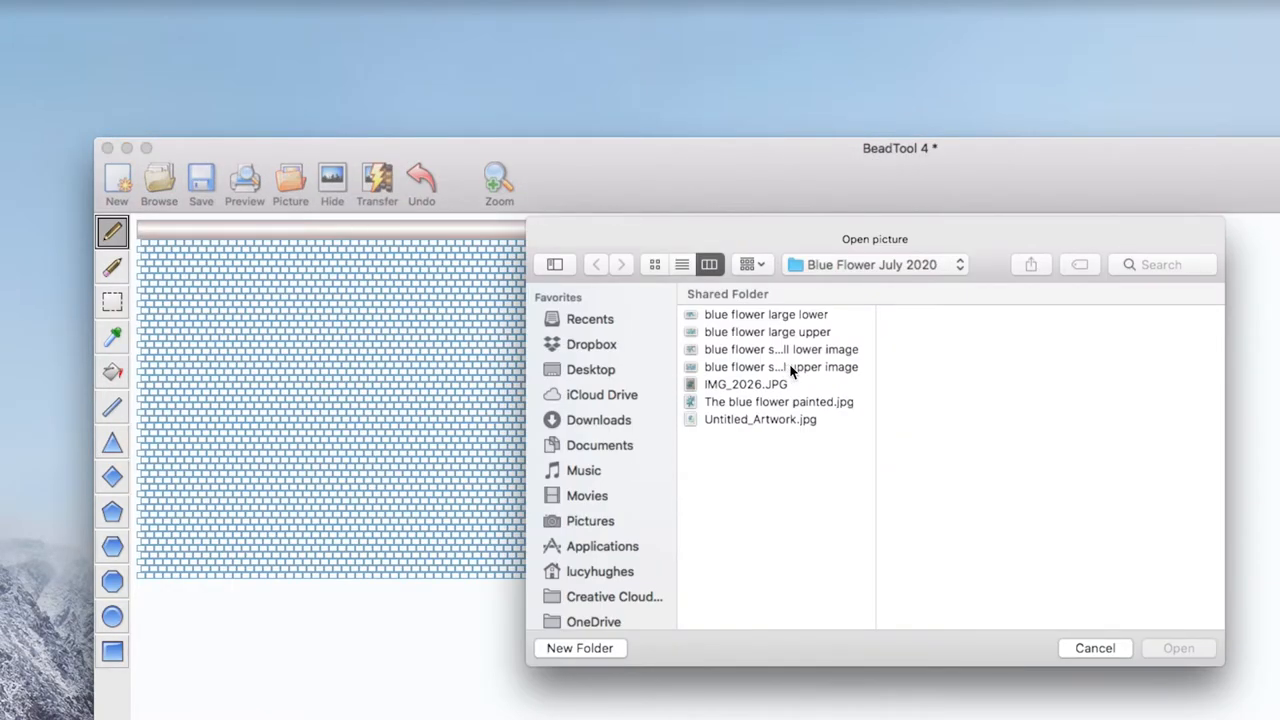
pyautogui.click(778, 401)
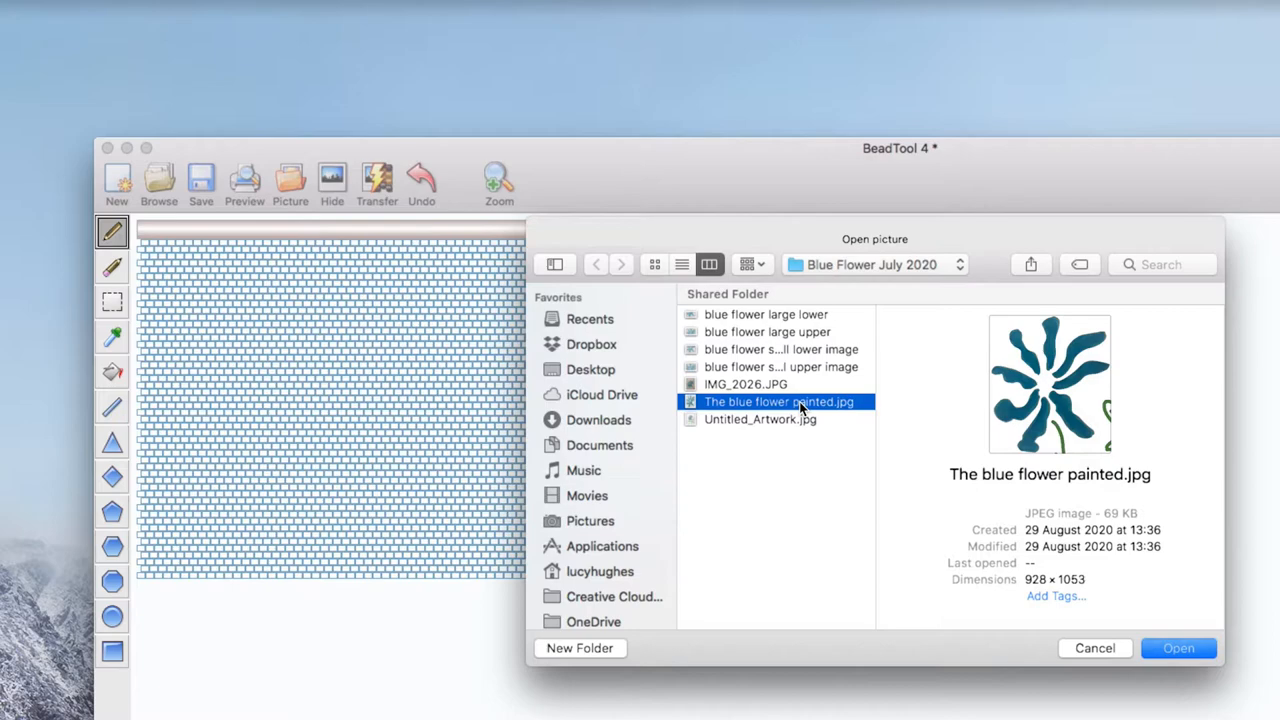
pyautogui.moveTo(1167, 640)
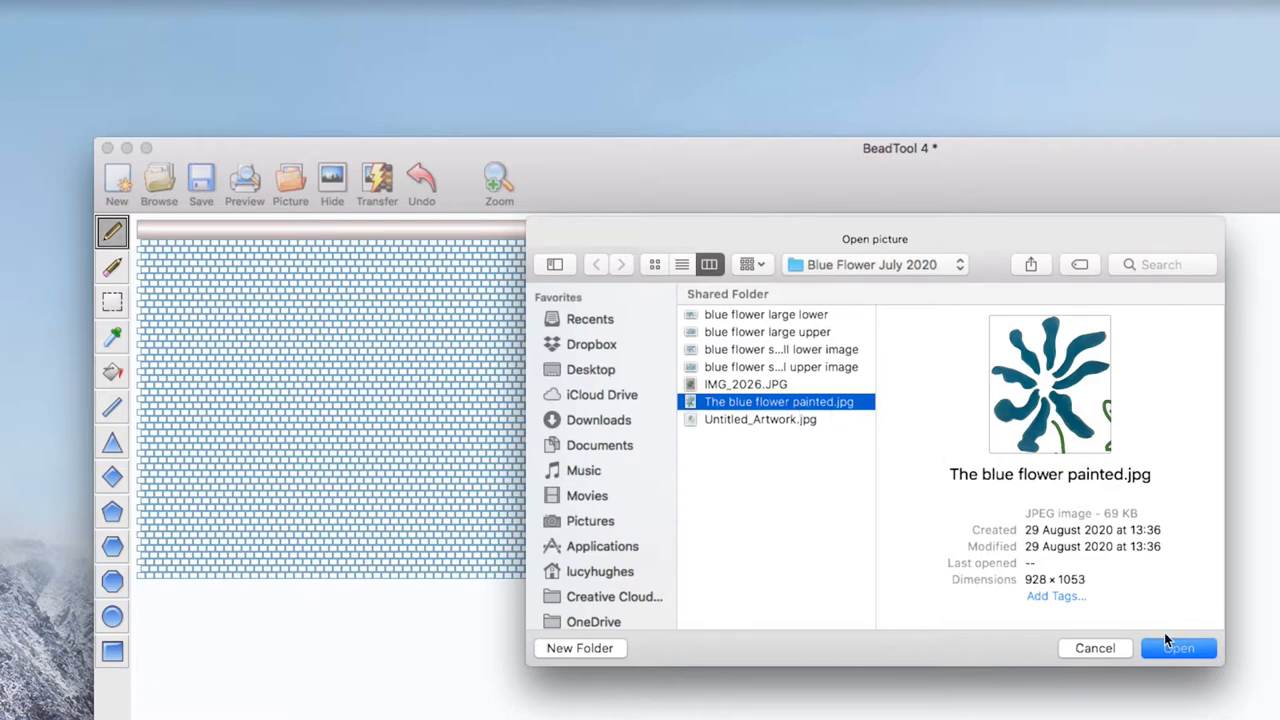
pyautogui.click(1178, 648)
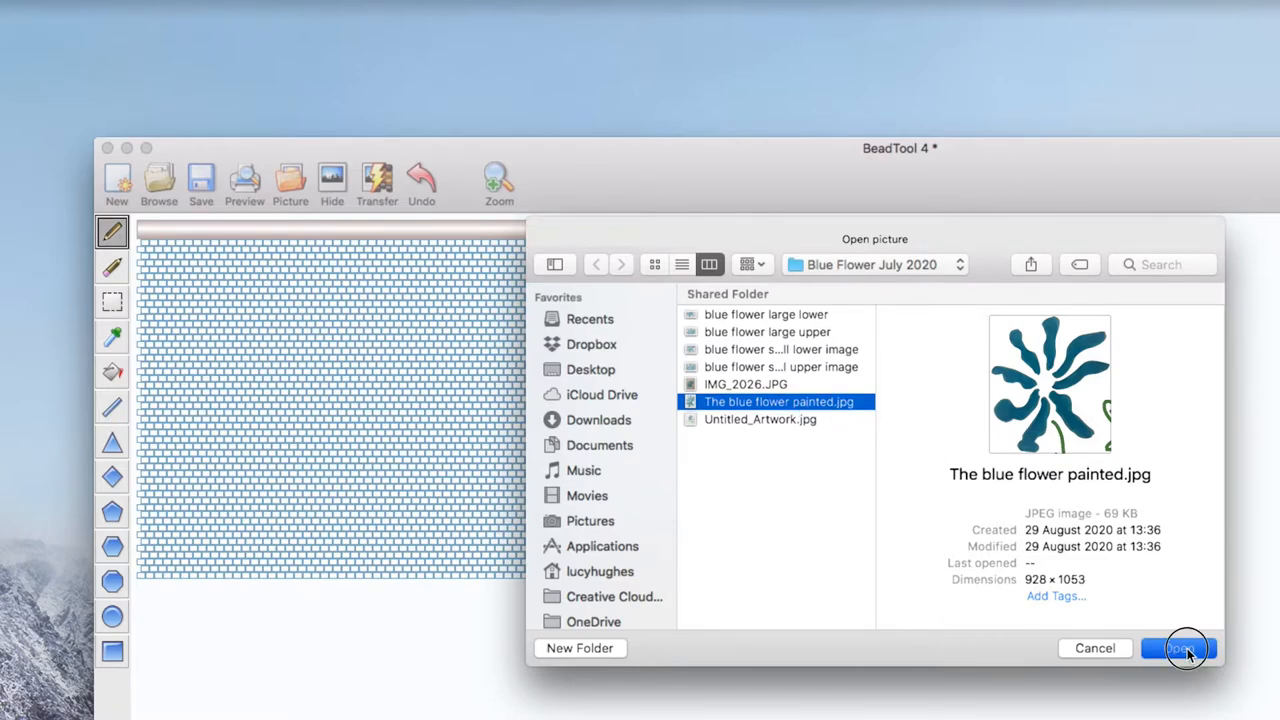
pyautogui.click(1178, 648)
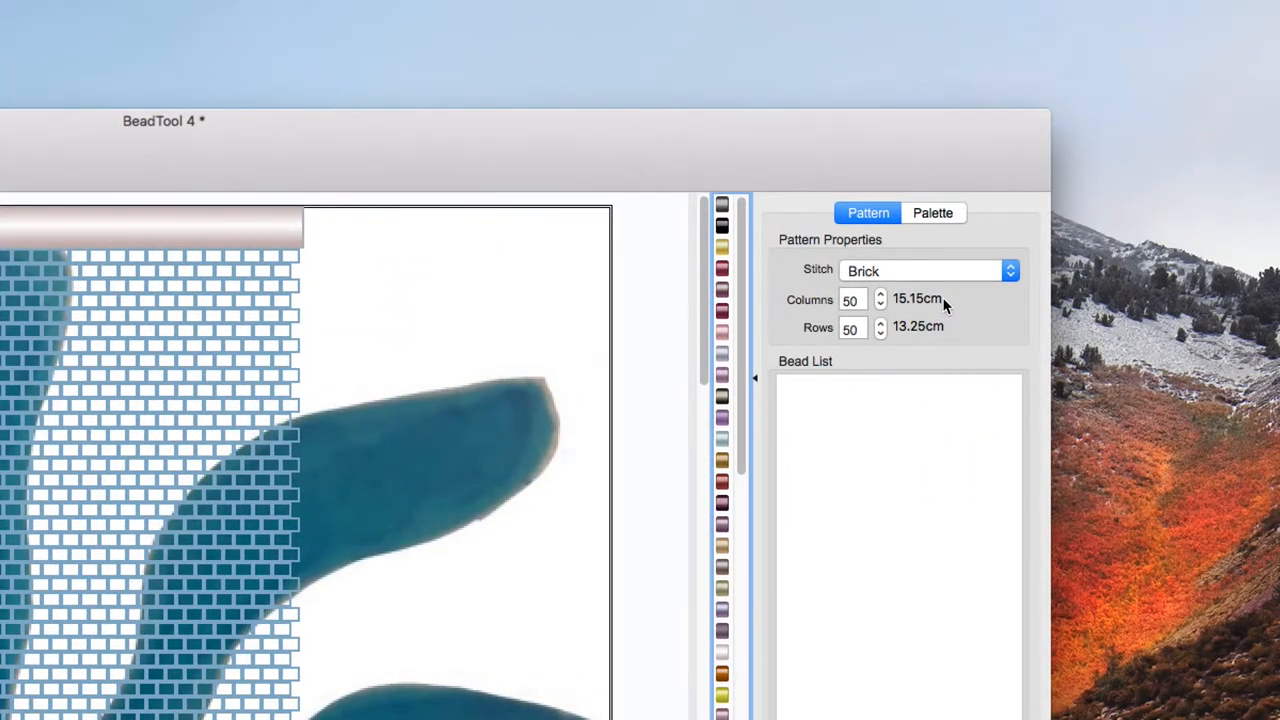
pyautogui.moveTo(925, 315)
pyautogui.write('40')
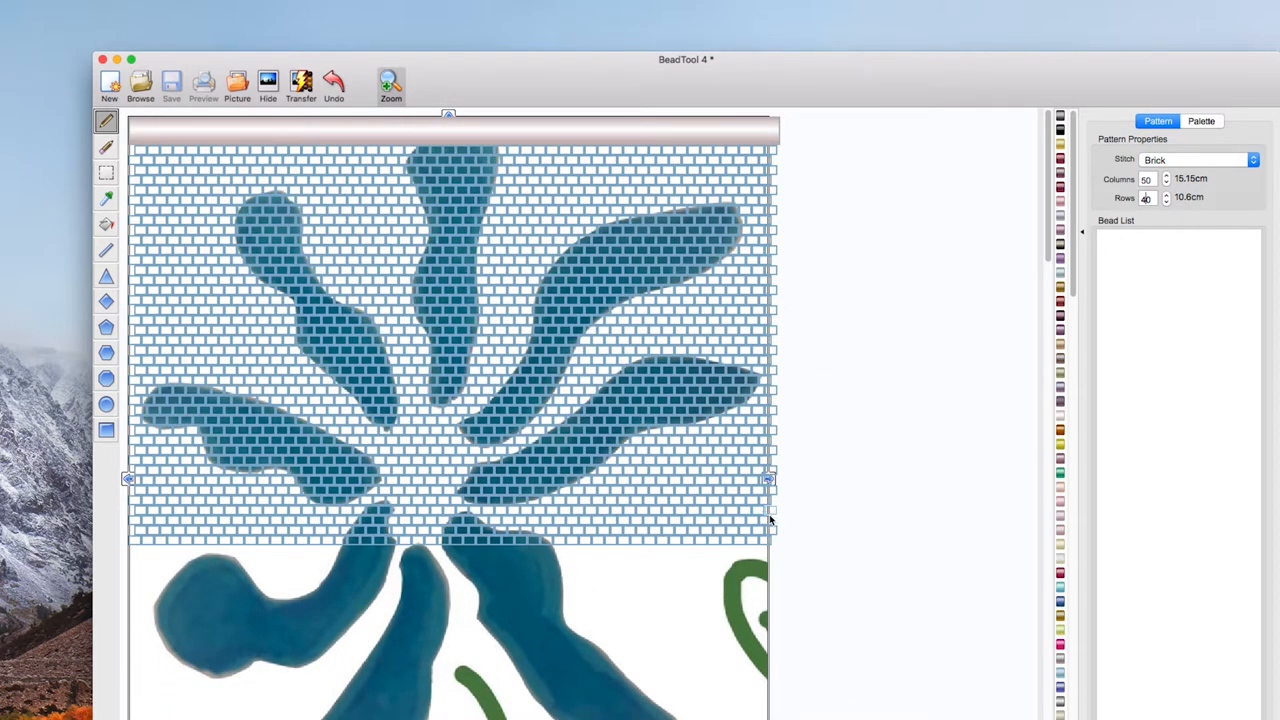
pyautogui.moveTo(880, 500)
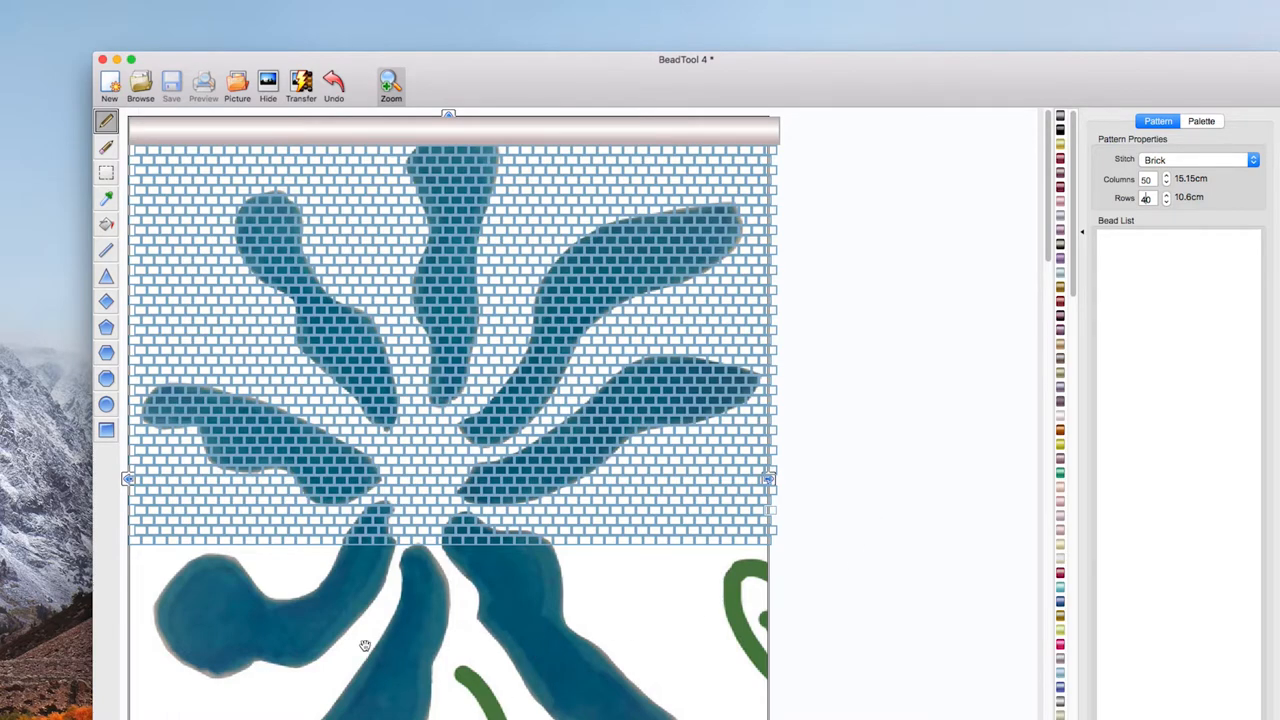
pyautogui.moveTo(845, 651)
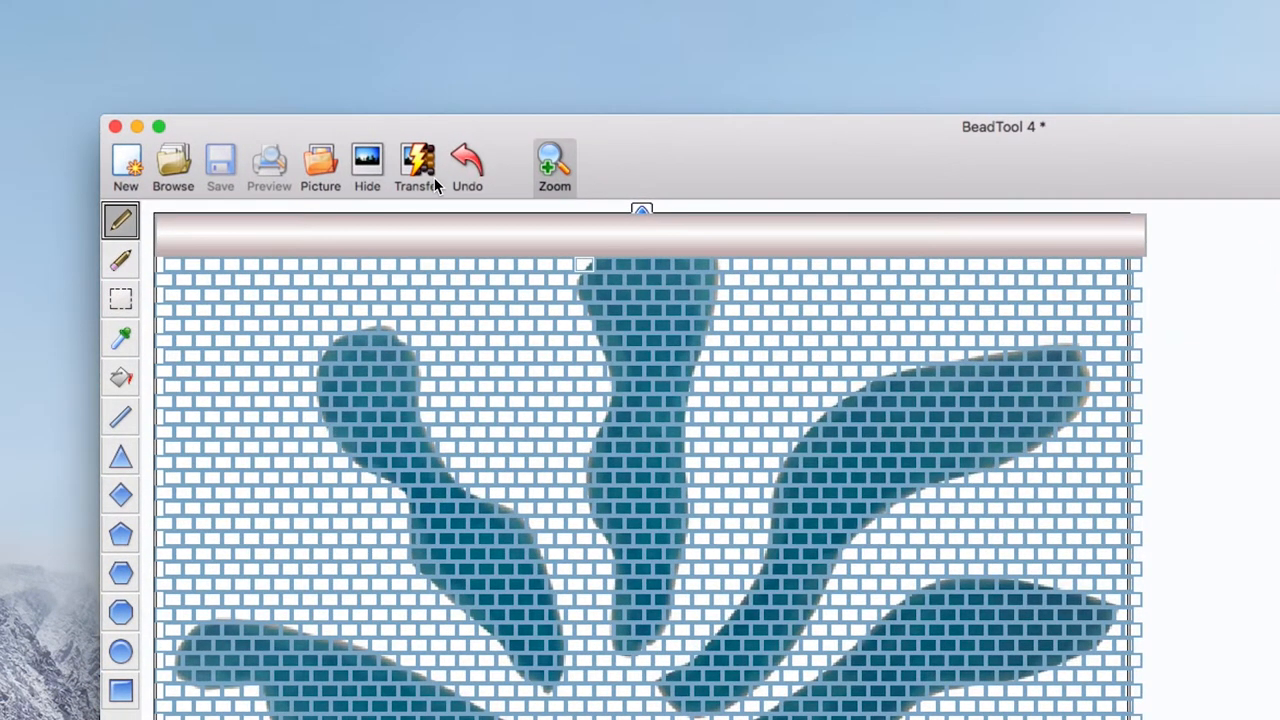
pyautogui.moveTo(417, 165)
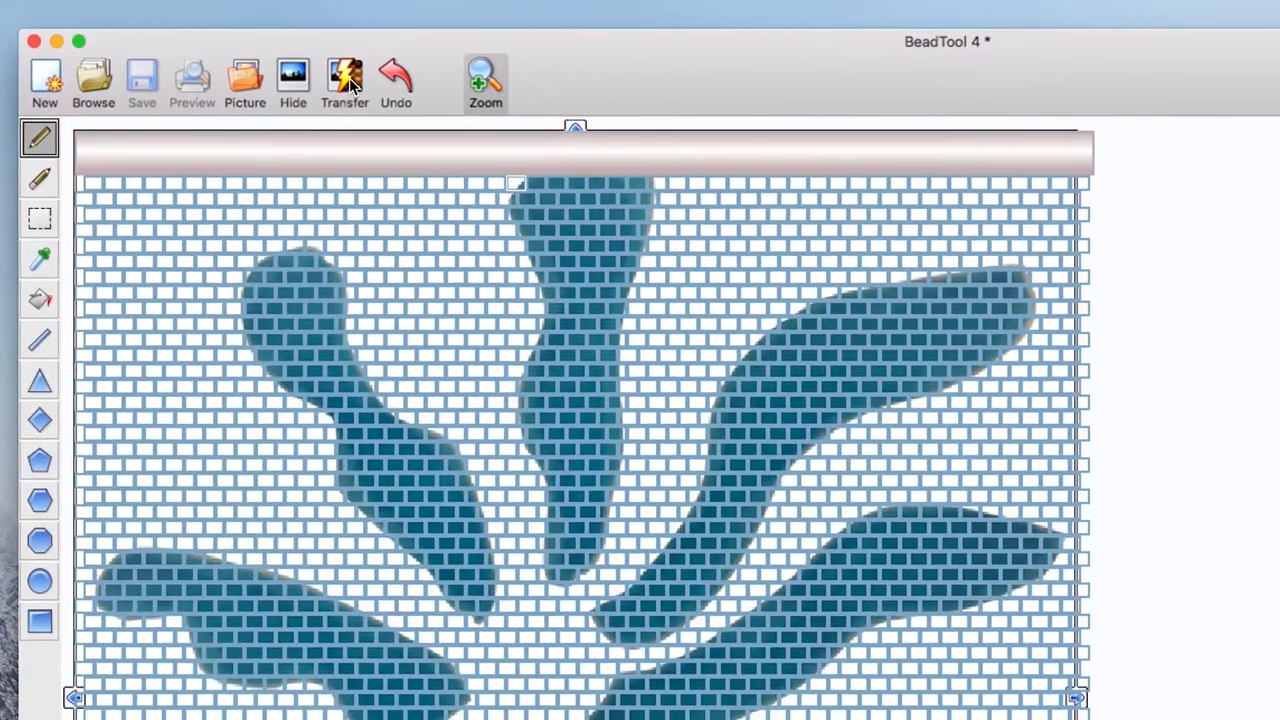
# Step: Transfer the picture into beads with Miyuki Delicas (Size 8), 10 colours and Nearest Color
pyautogui.click(344, 82)
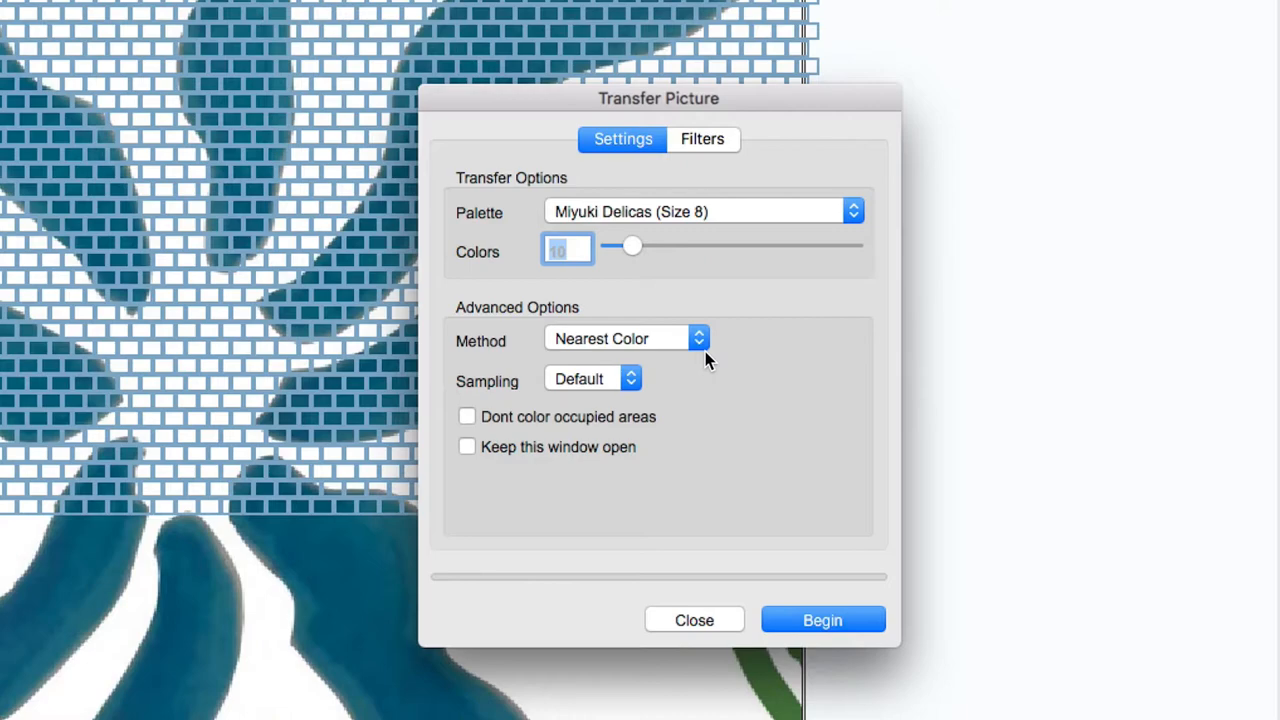
pyautogui.moveTo(658, 345)
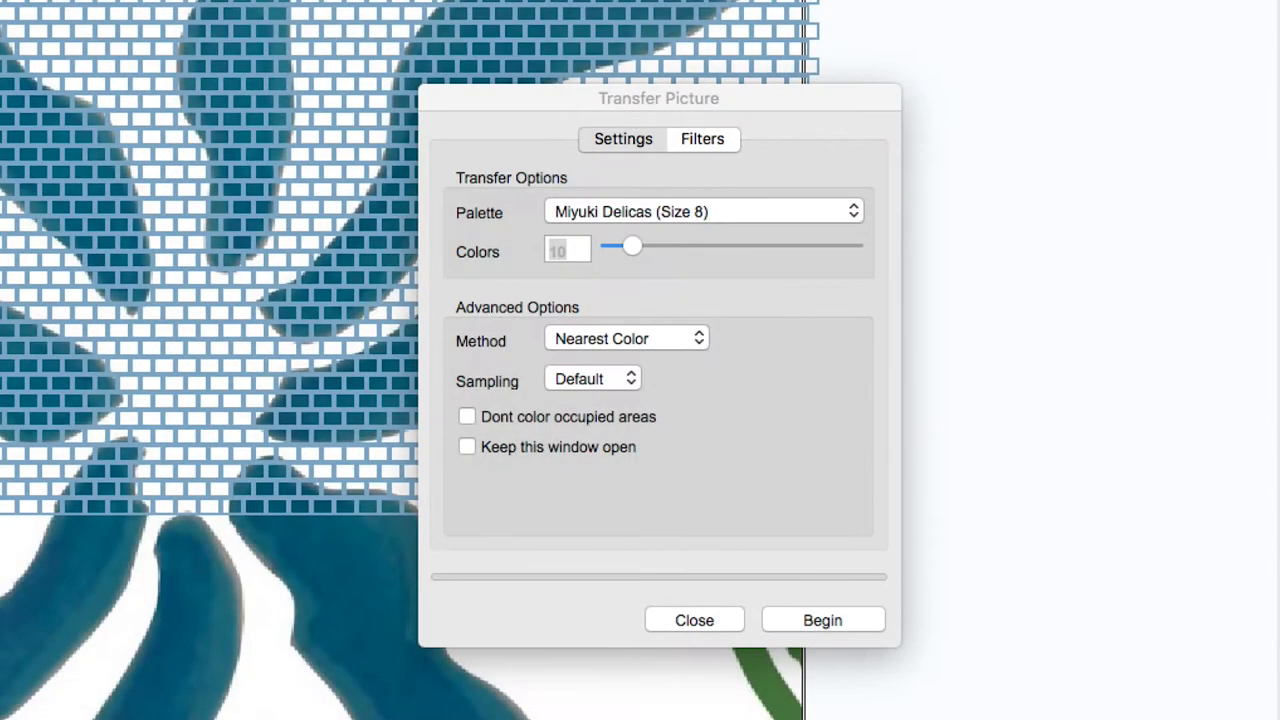
pyautogui.moveTo(545, 260)
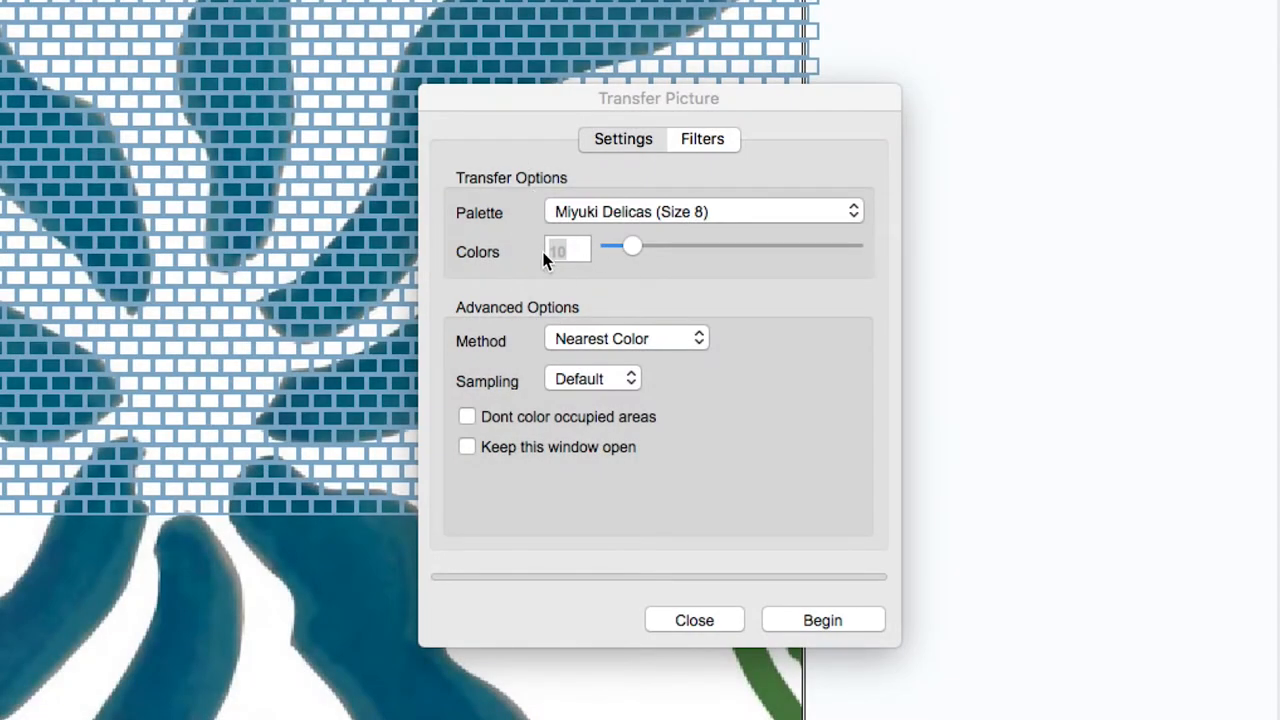
pyautogui.moveTo(585, 275)
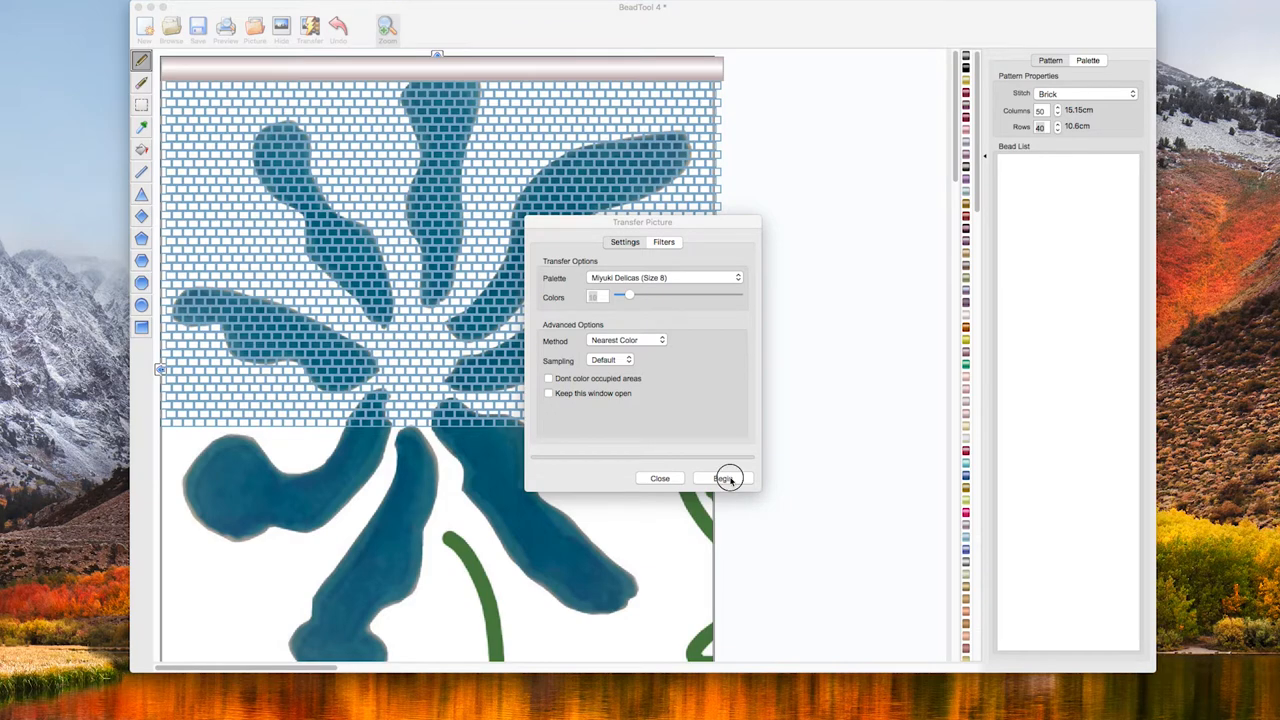
pyautogui.click(725, 478)
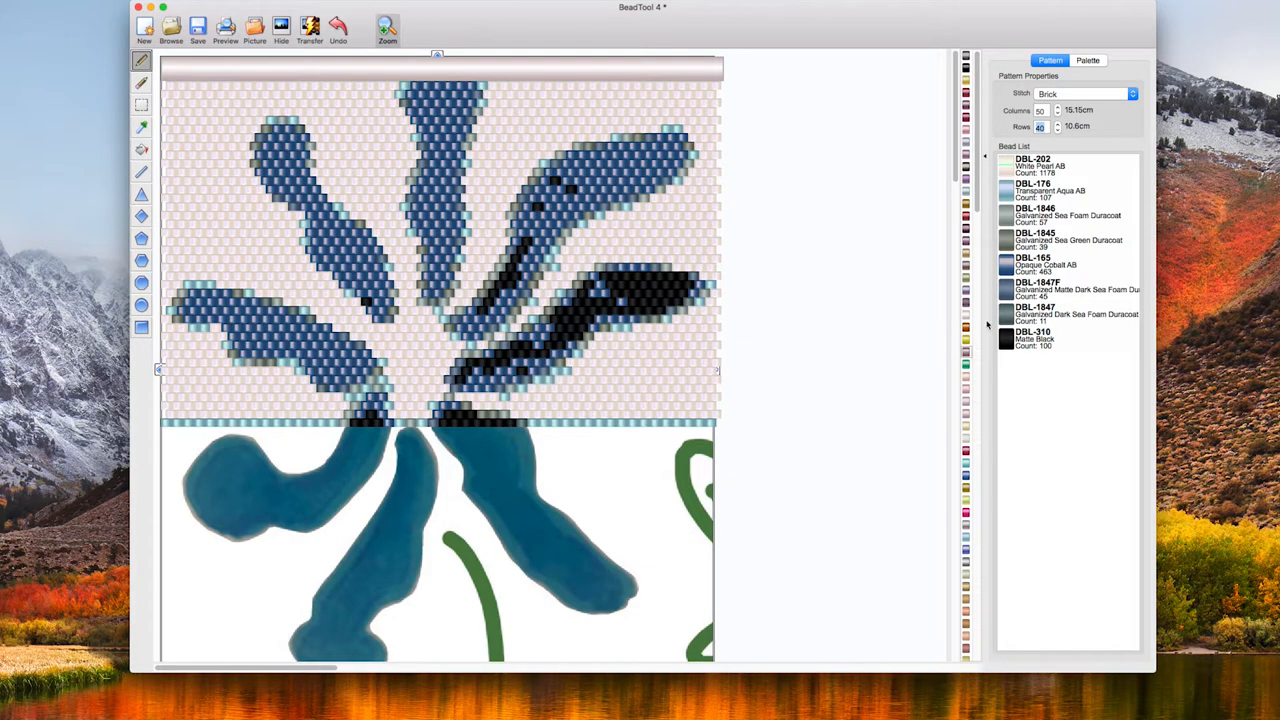
pyautogui.click(1065, 290)
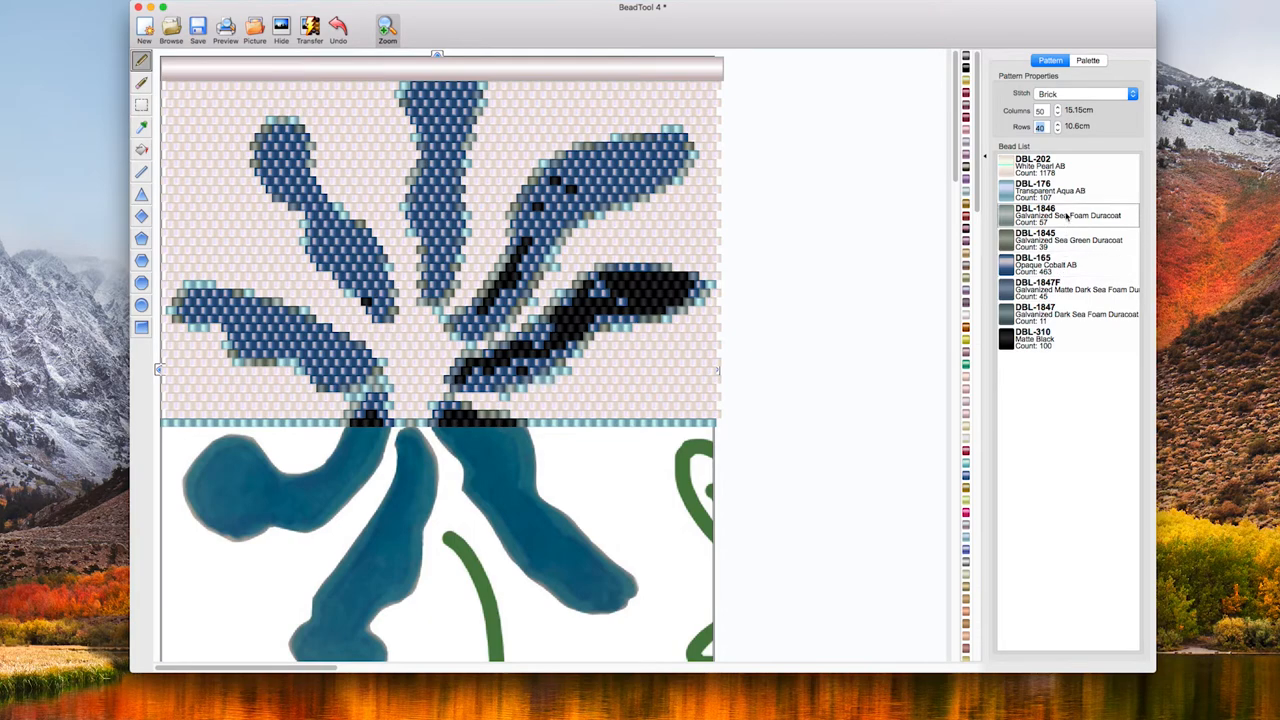
pyautogui.click(1068, 165)
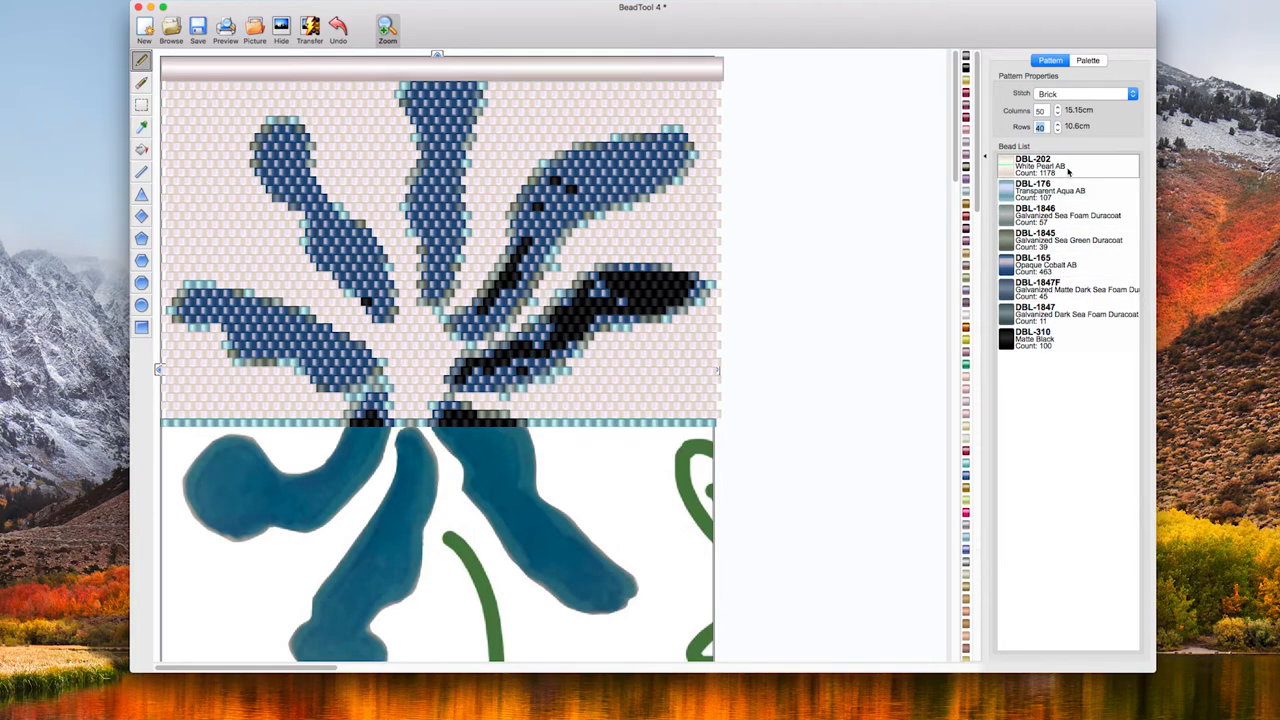
pyautogui.click(1070, 190)
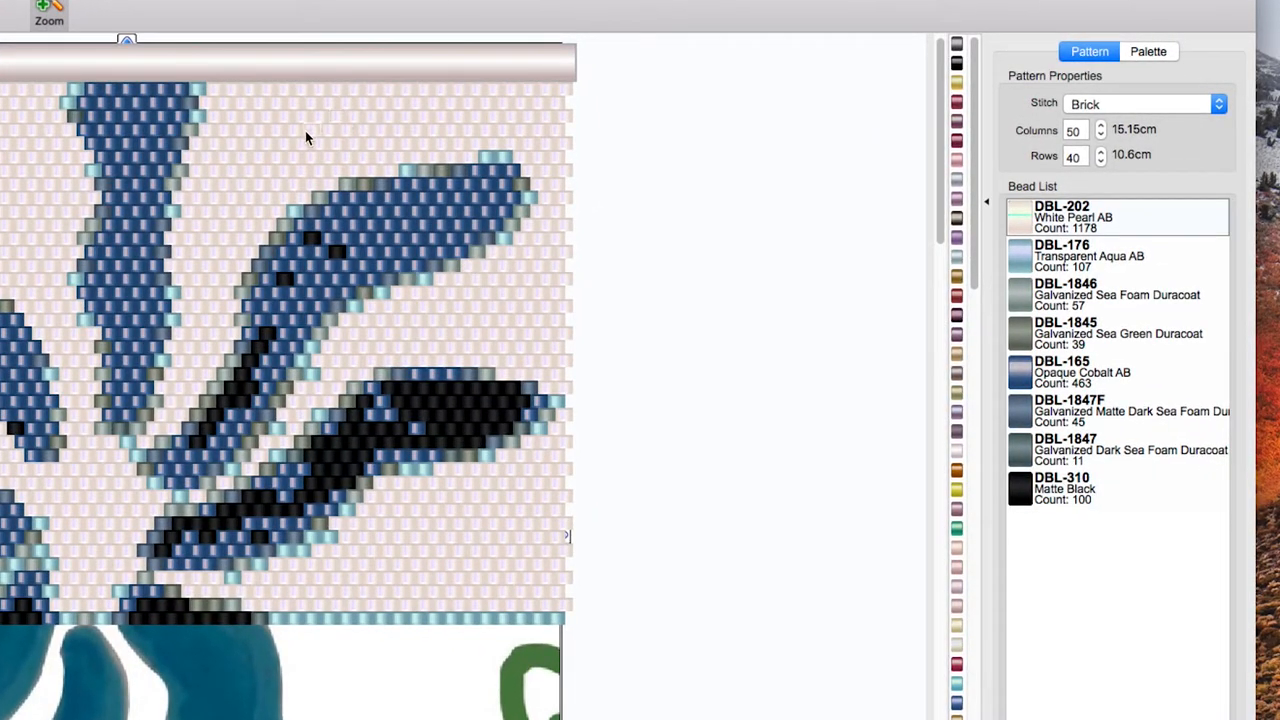
pyautogui.click(1100, 372)
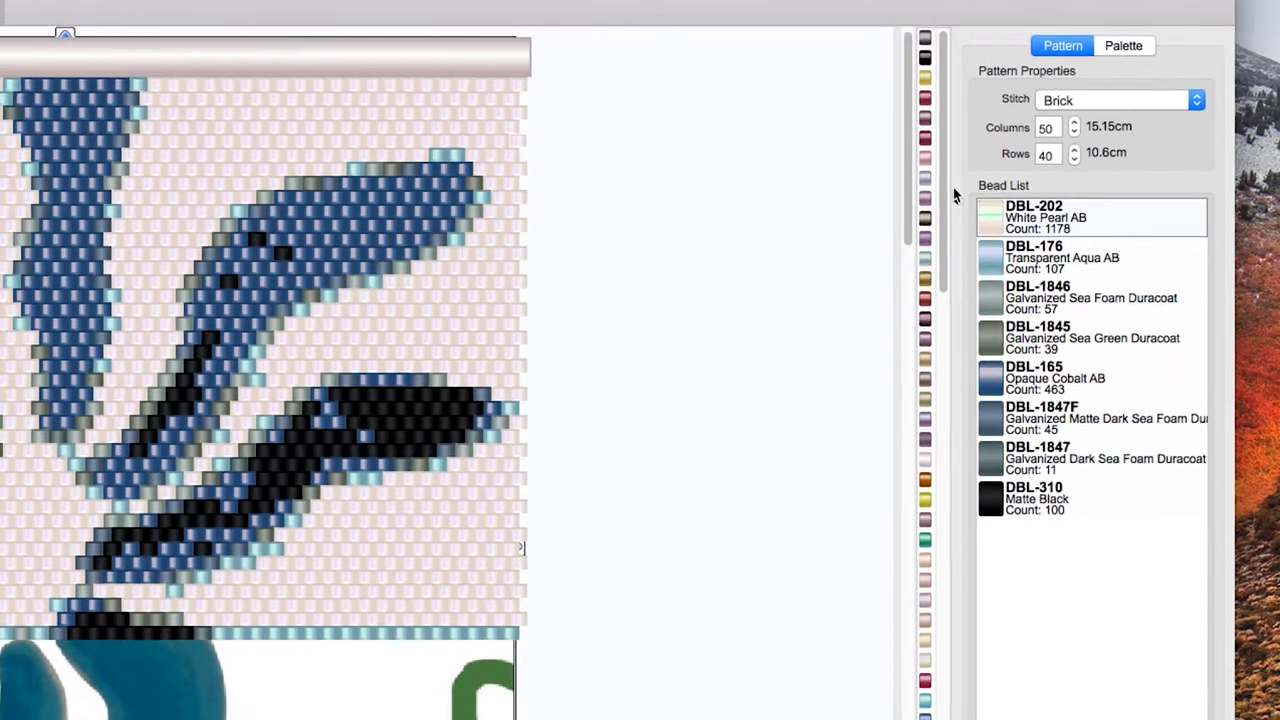
# Step: Erase every DBL-202 White Pearl AB bead from the flower pattern
pyautogui.rightClick(1033, 217)
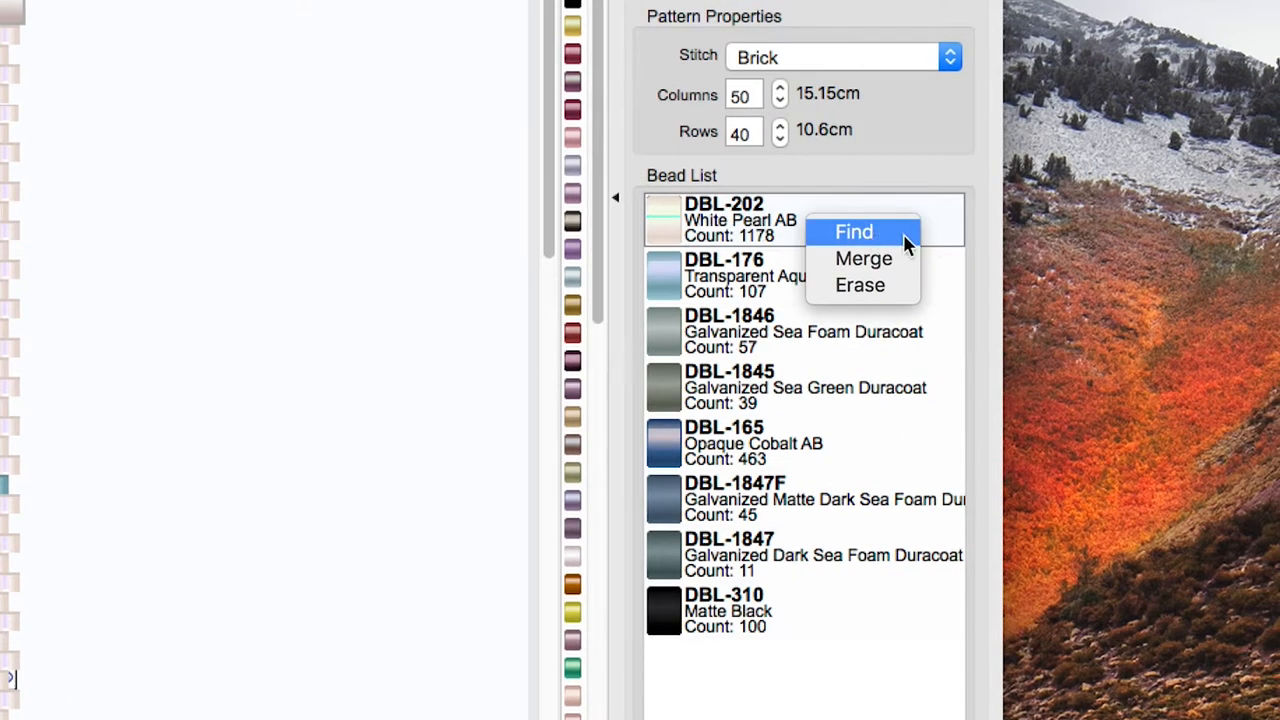
pyautogui.moveTo(859, 285)
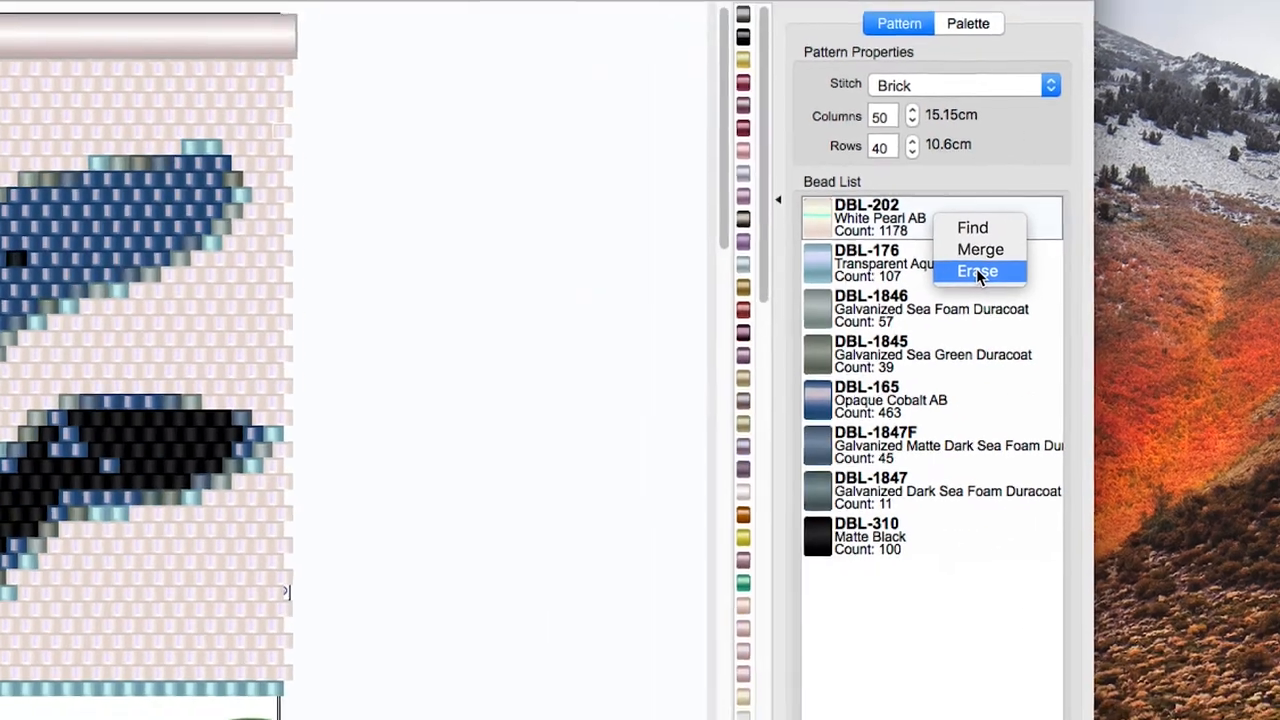
pyautogui.click(976, 271)
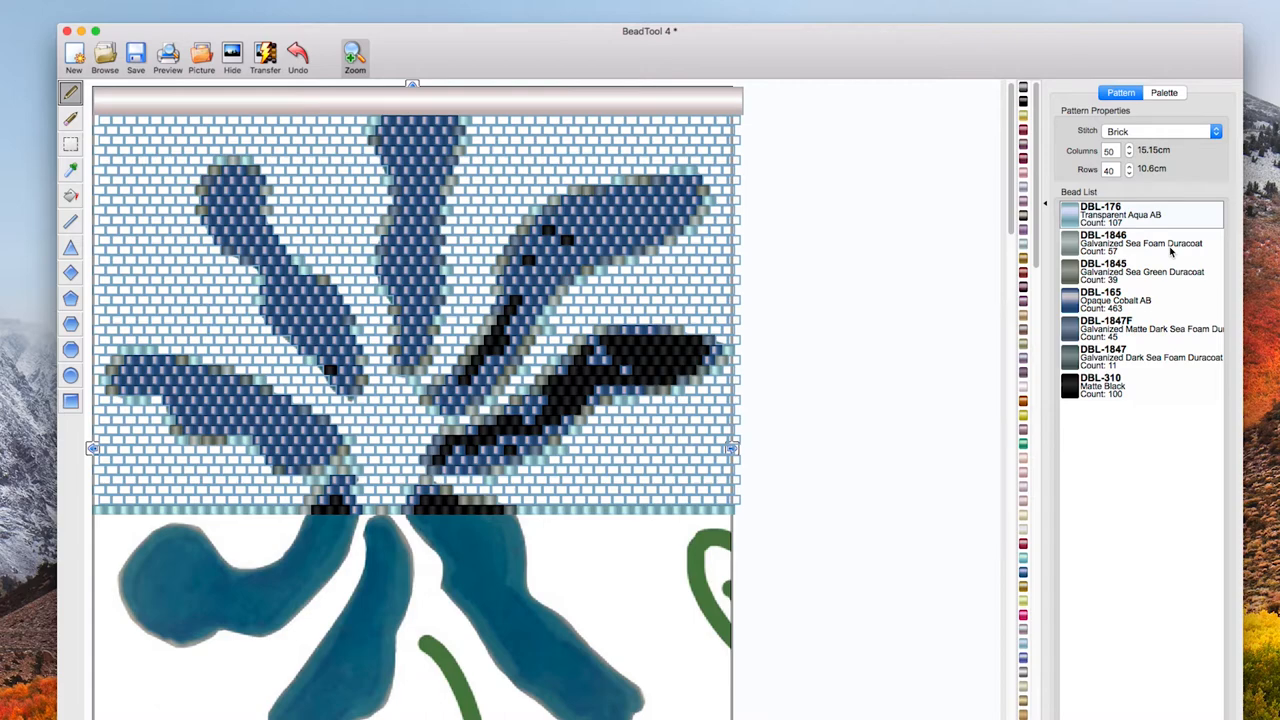
pyautogui.moveTo(520, 550)
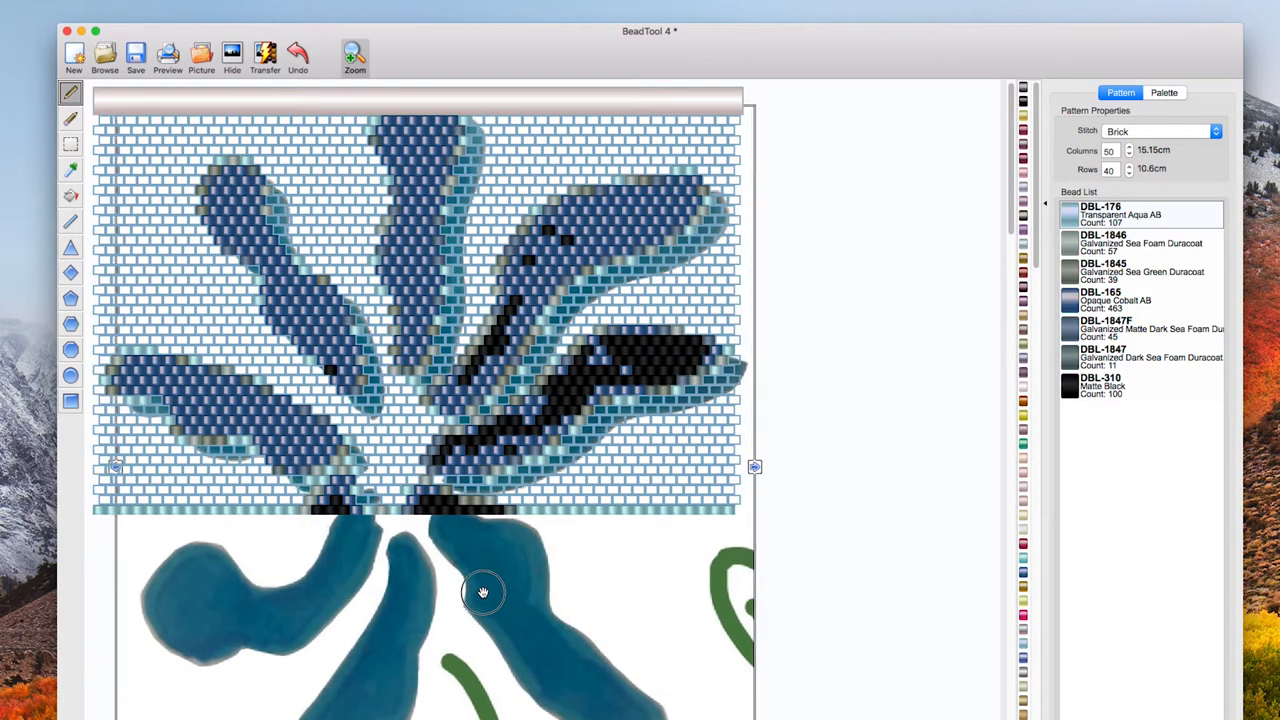
# Step: Hide the imported tracing picture behind the bead grid
pyautogui.click(232, 55)
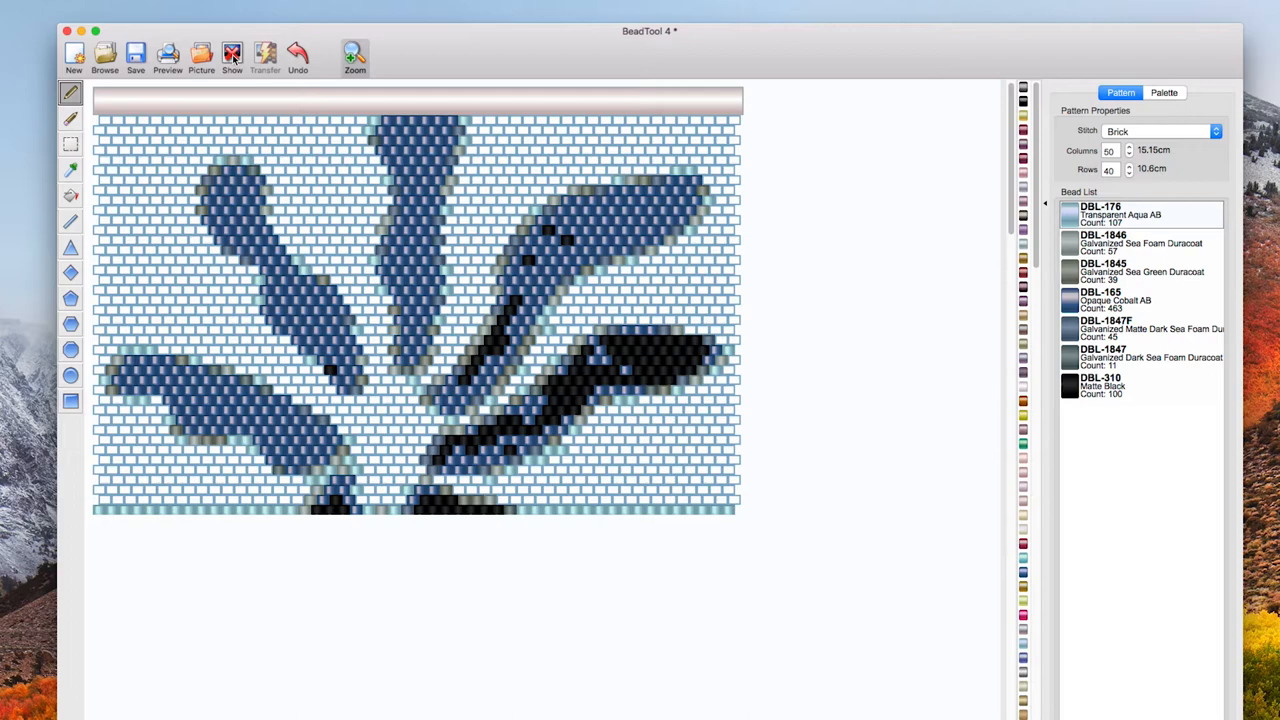
pyautogui.moveTo(233, 60)
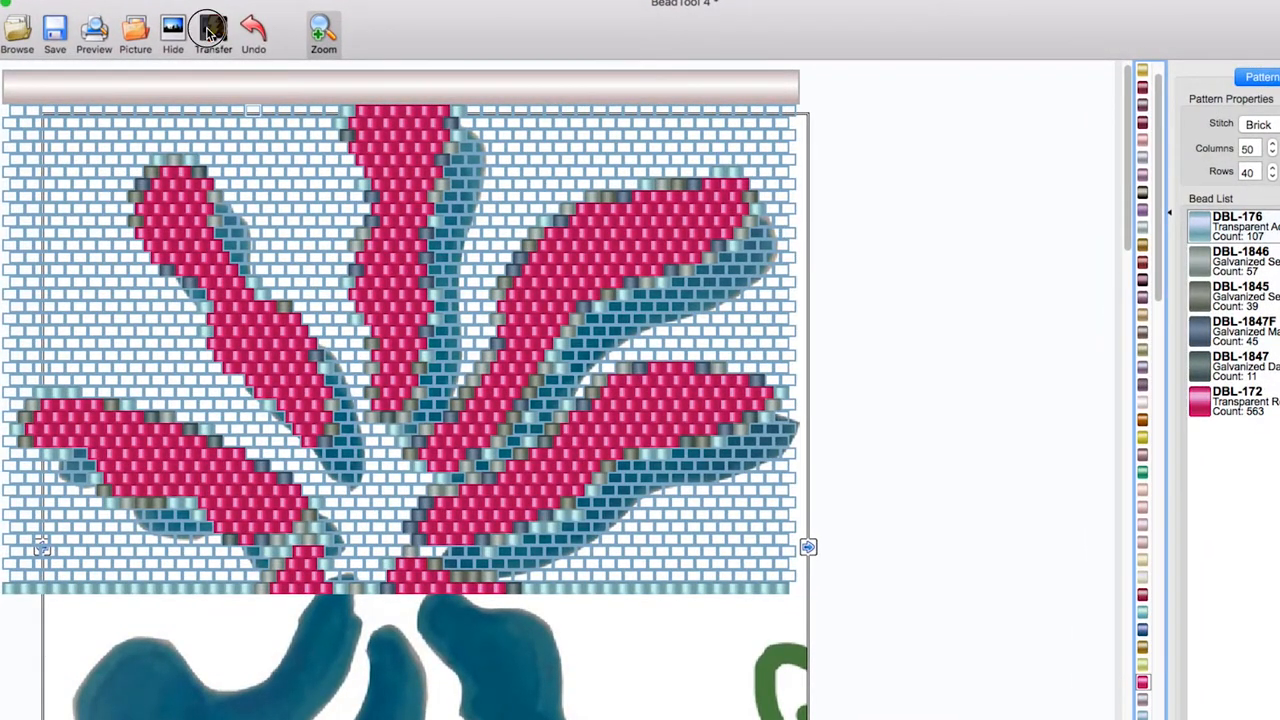
# Step: Re-transfer the picture with 'Dont color occupied areas' ticked, filling only empty cells
pyautogui.click(212, 33)
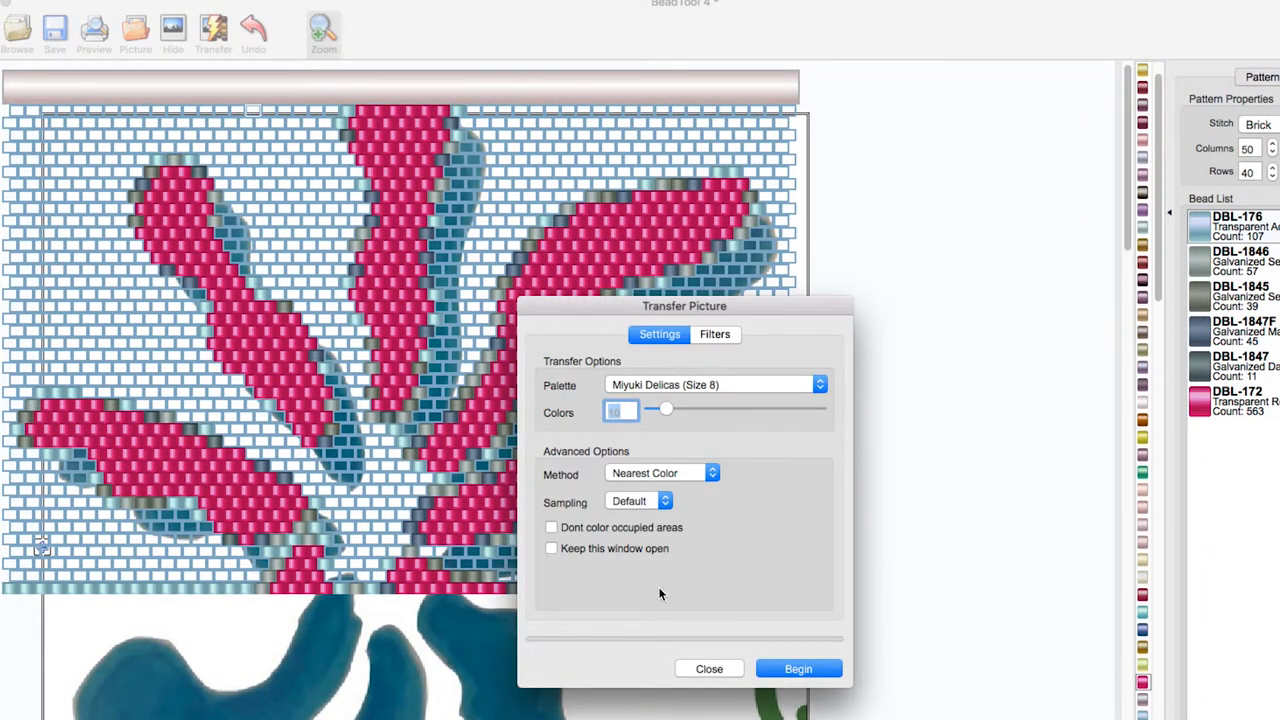
pyautogui.click(550, 527)
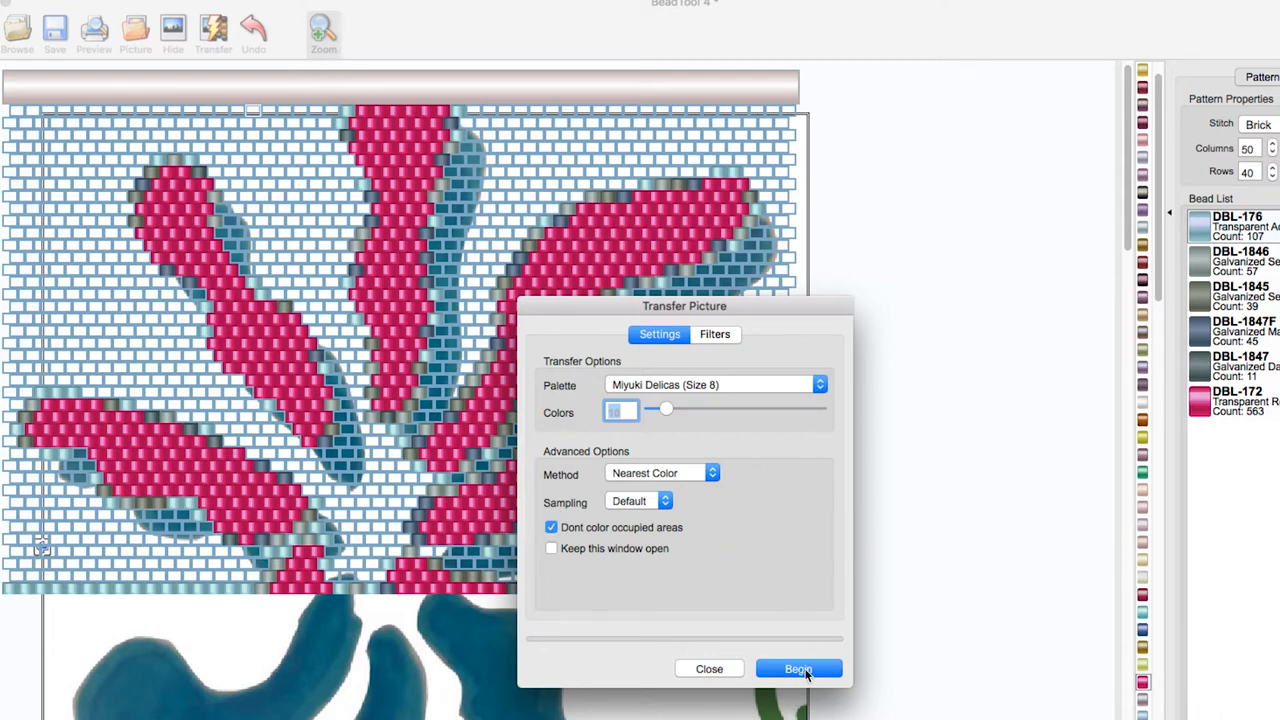
pyautogui.click(798, 669)
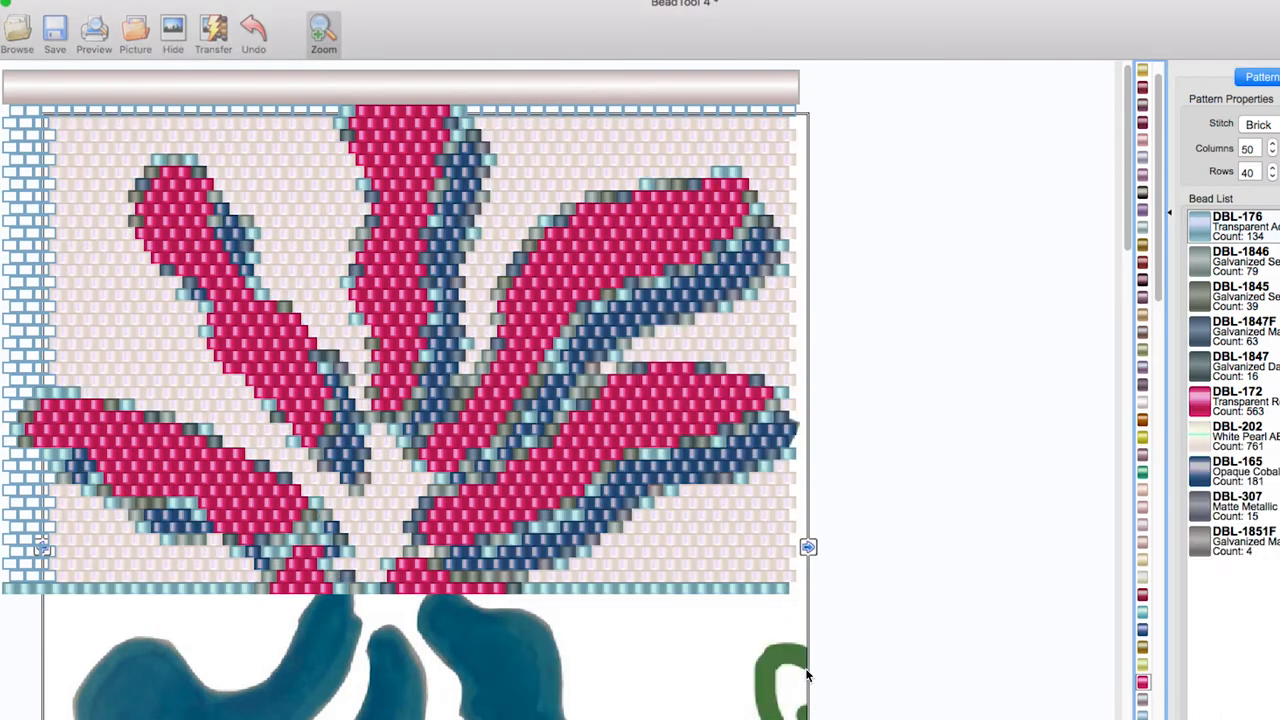
pyautogui.moveTo(735, 692)
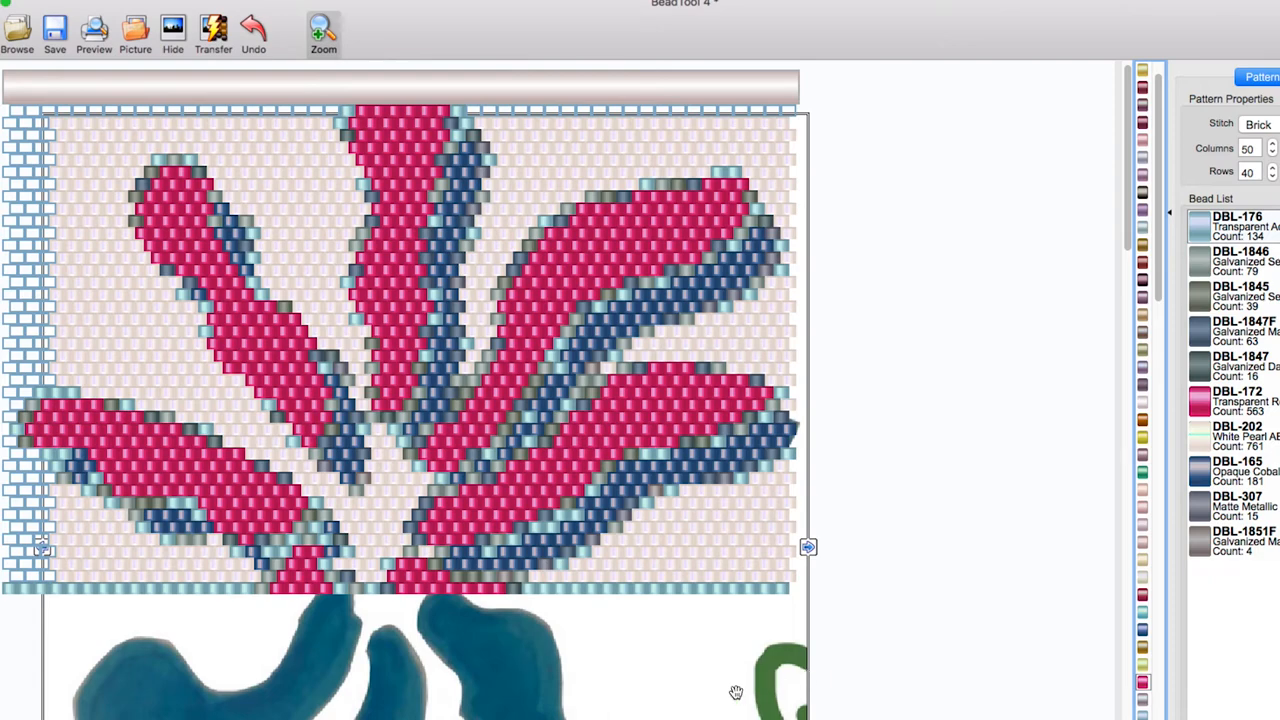
# Step: Hide the tracing picture again so only the red-and-blue bead pattern shows
pyautogui.click(172, 33)
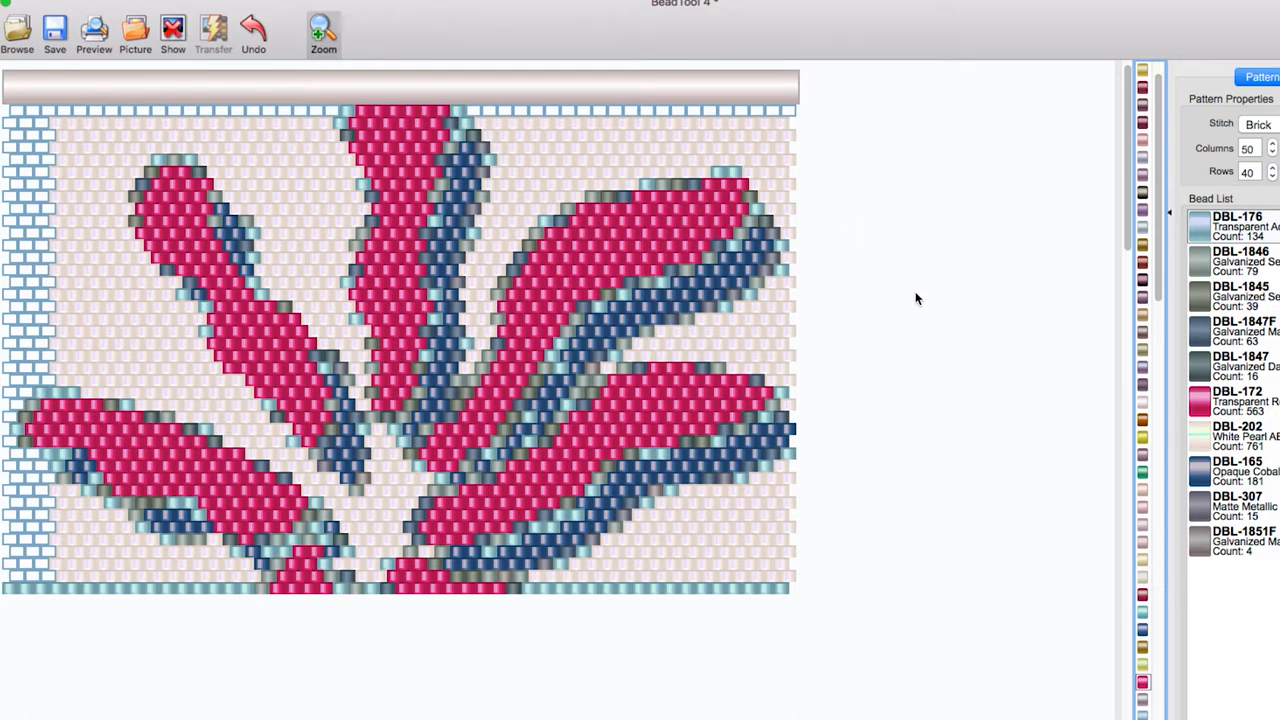
pyautogui.moveTo(1204, 233)
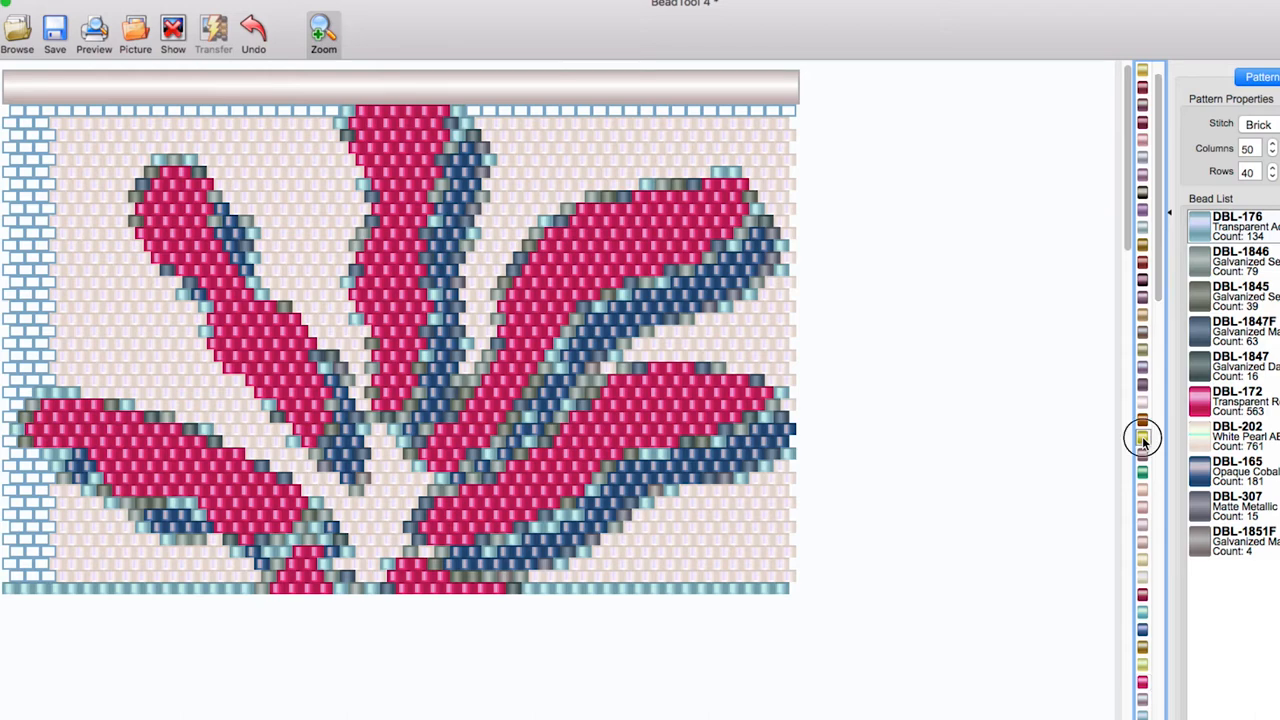
pyautogui.moveTo(805, 385)
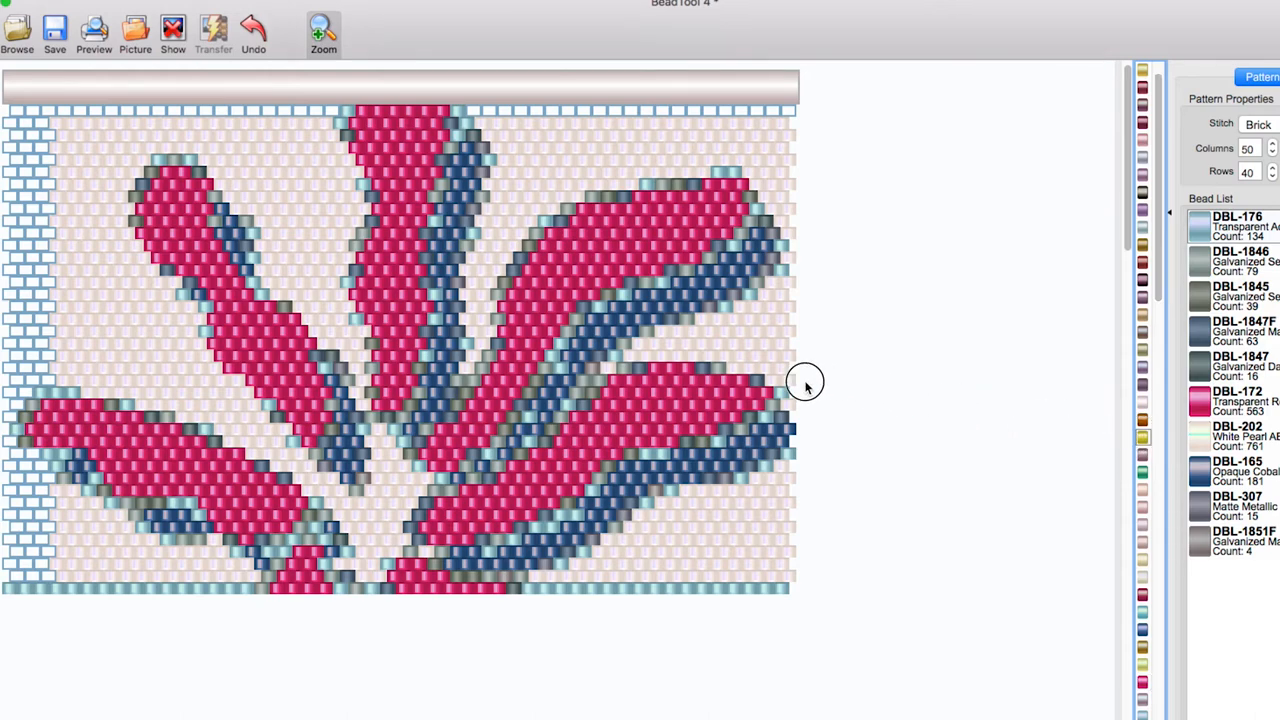